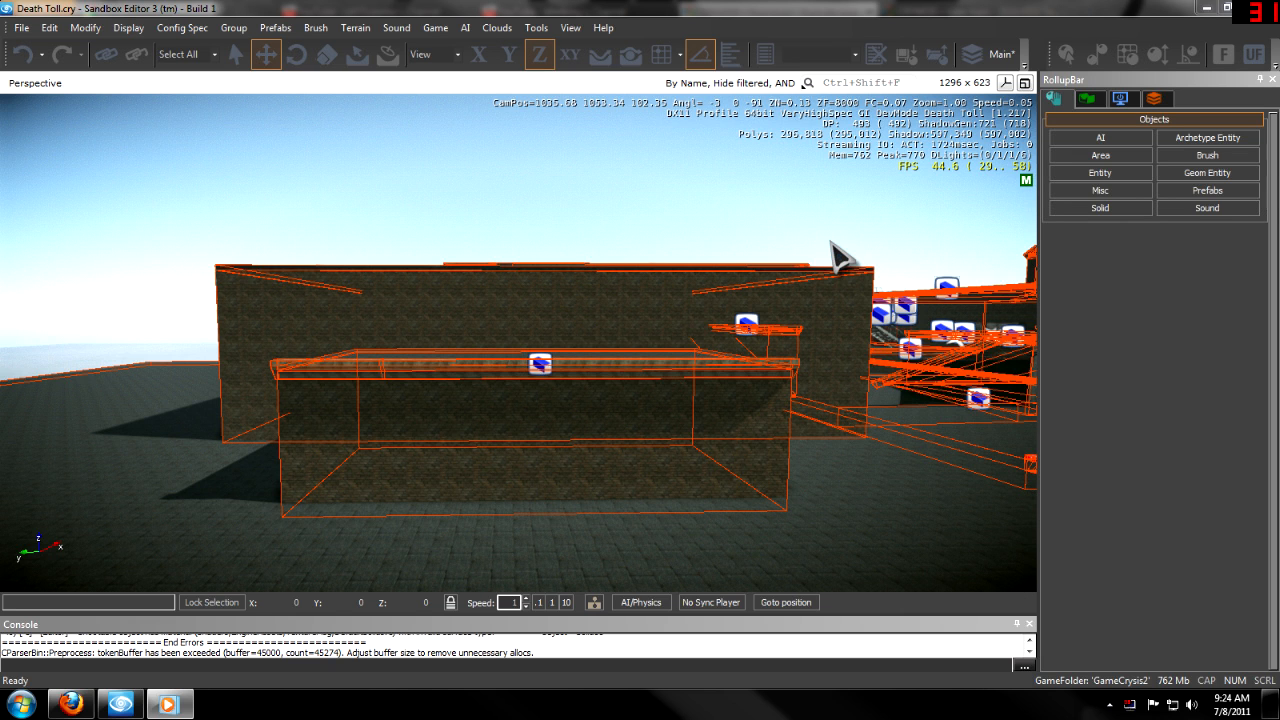
mouse_move(645, 385)
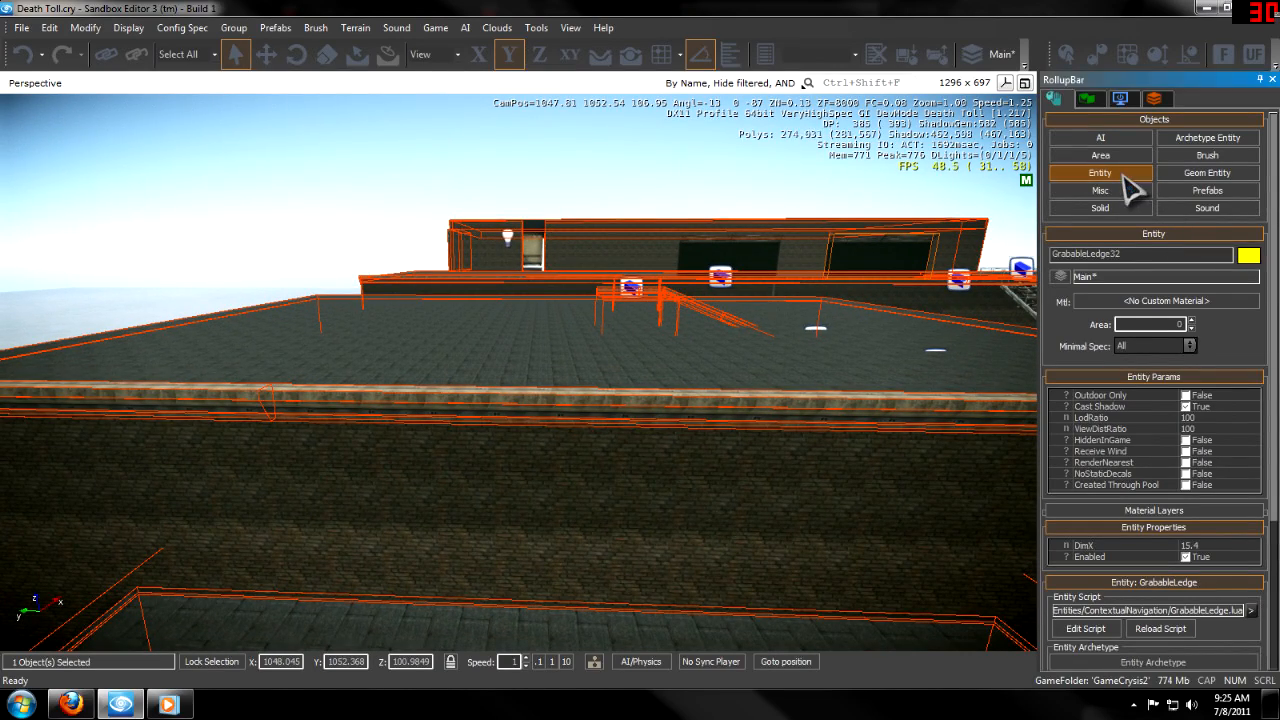
- Pick GrabableLedge from the Entity list's ContextualNavigation category to place it
click(1099, 172)
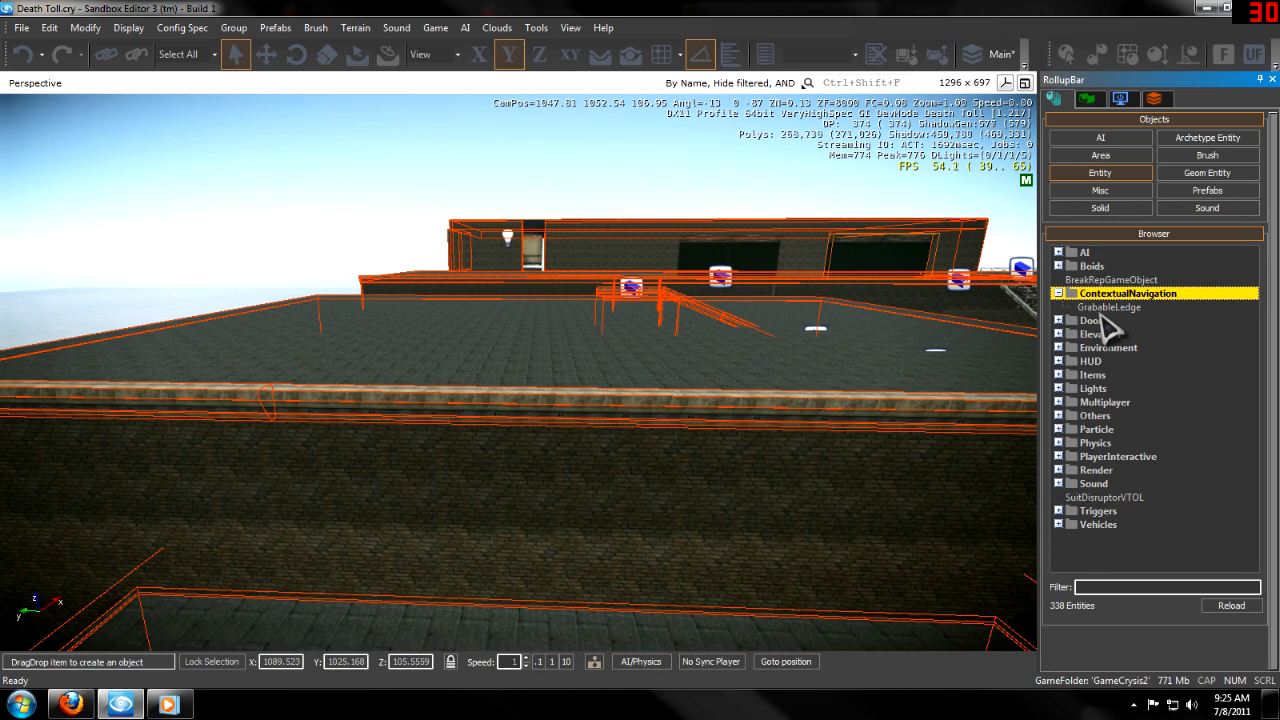
click(1108, 307)
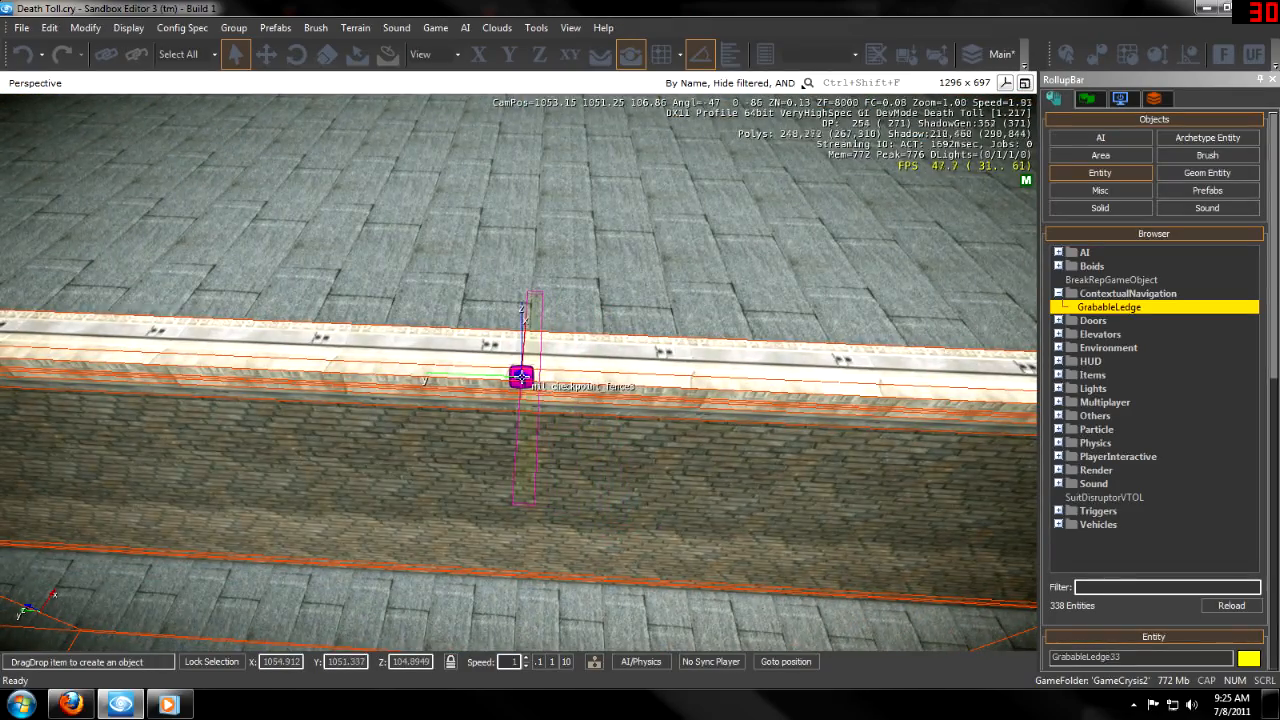
- Drop the GrabableLedge entity onto the top edge of the brick rooftop wall
click(525, 375)
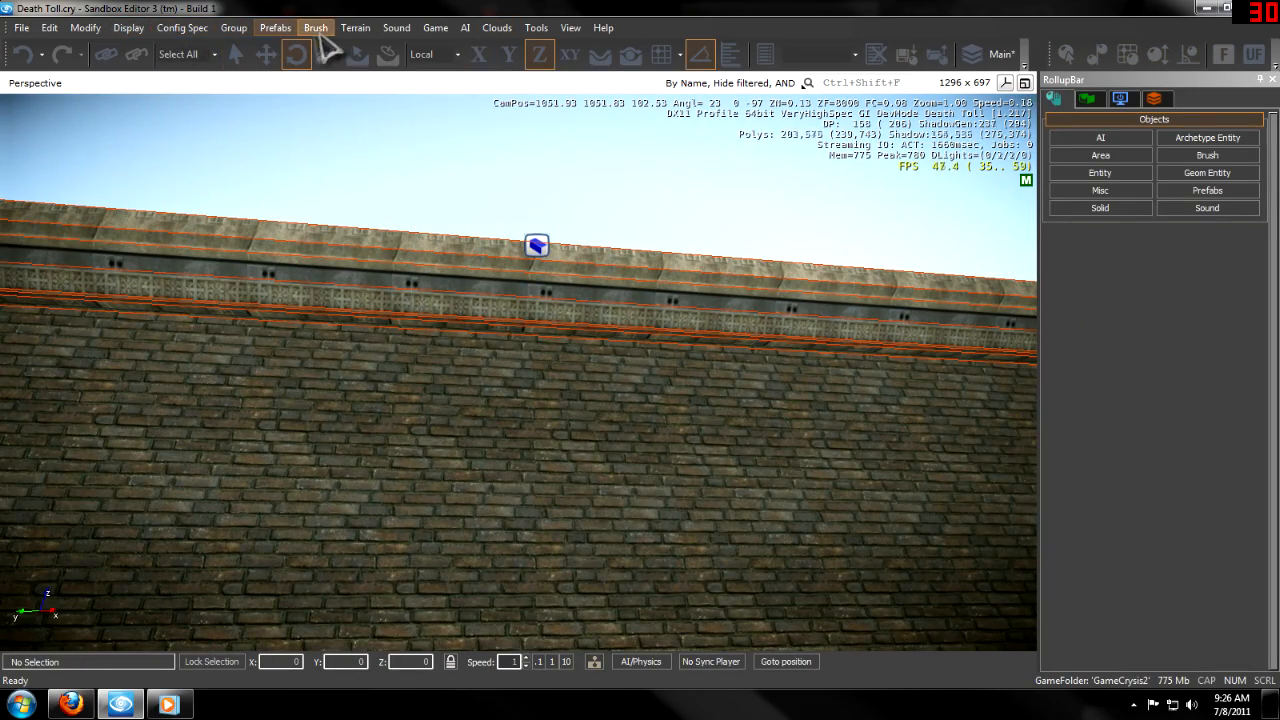
click(396, 27)
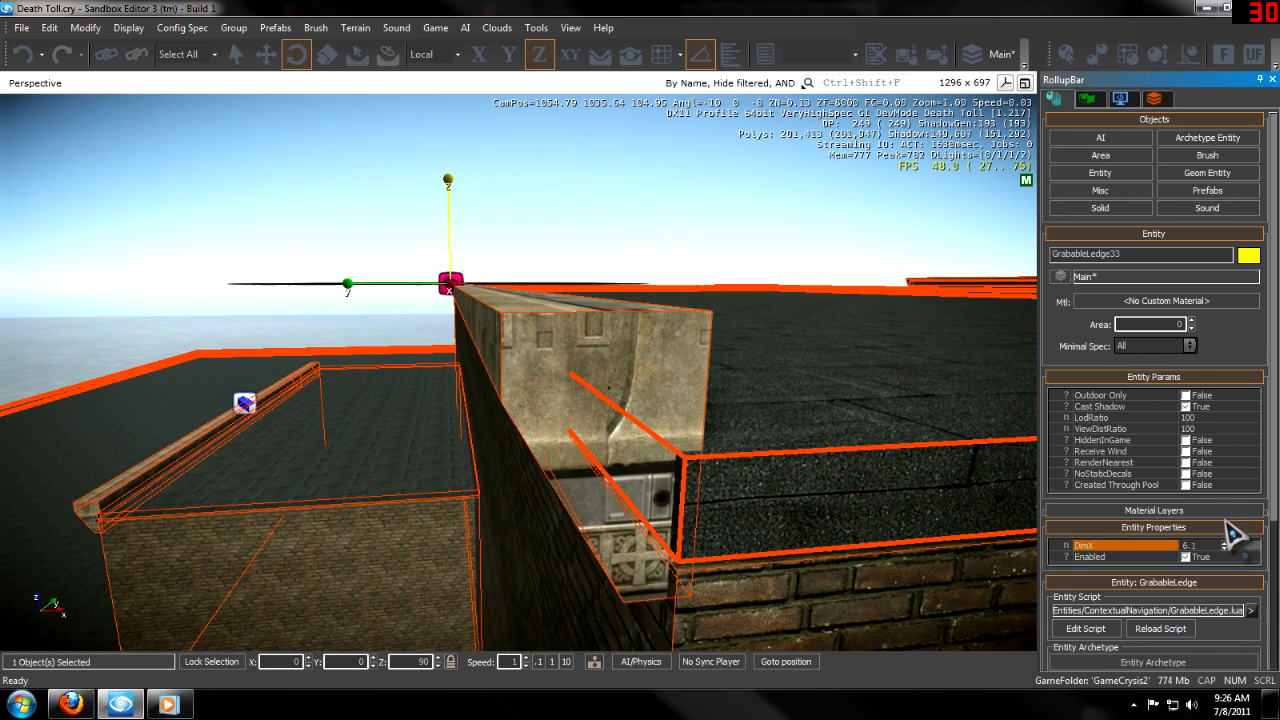
- Adjust GrabableLedge33's DimX spinner from 6.1 to about 29.8 to cover the ledge
click(1216, 543)
text(30.5)
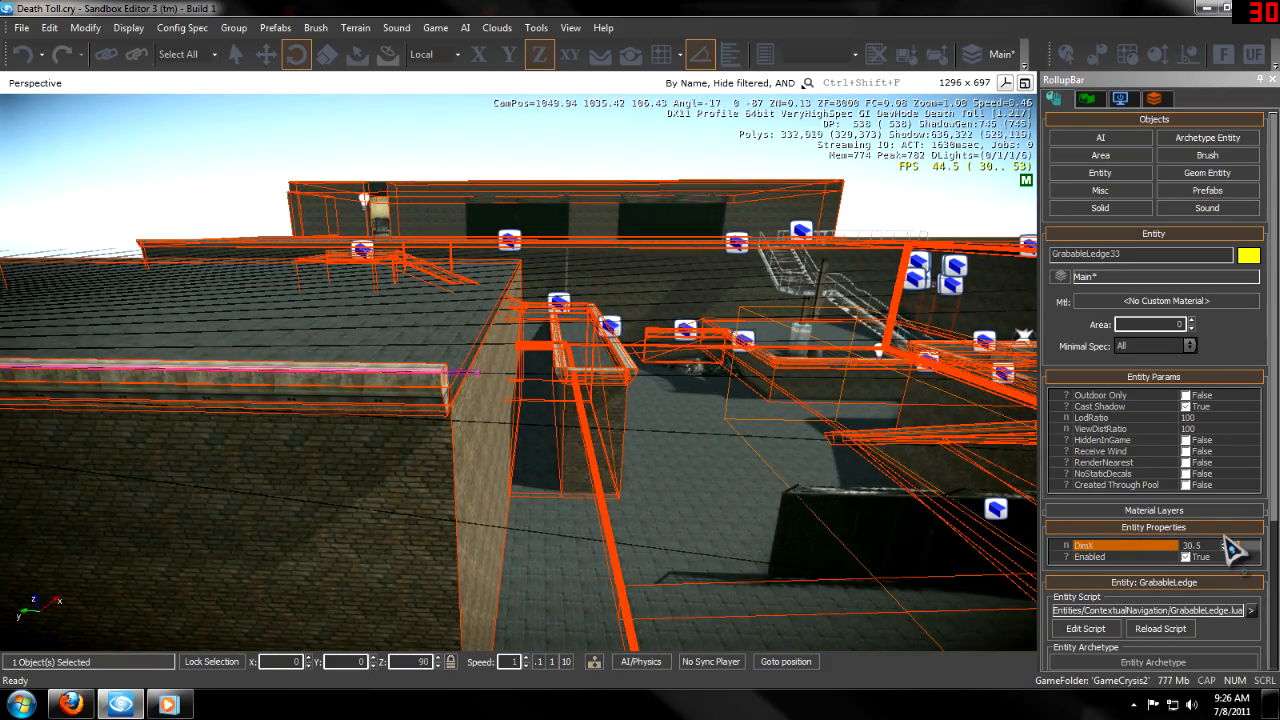
click(1238, 552)
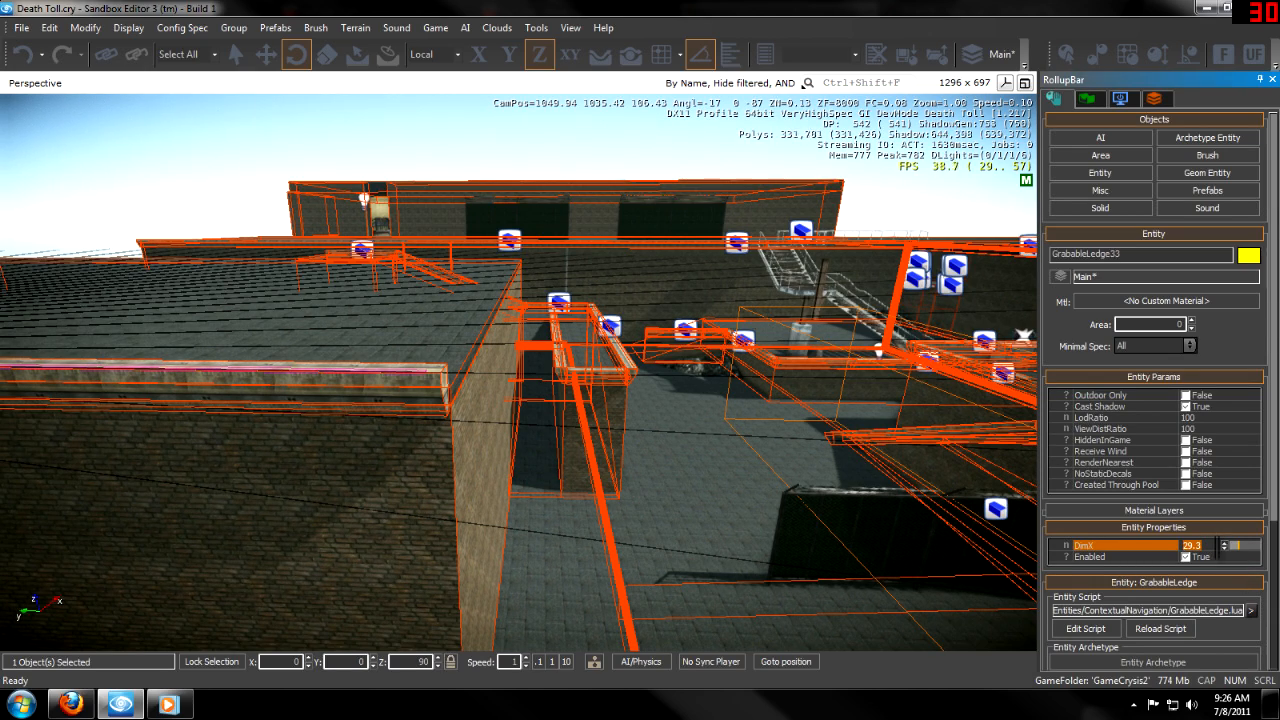
click(1224, 551)
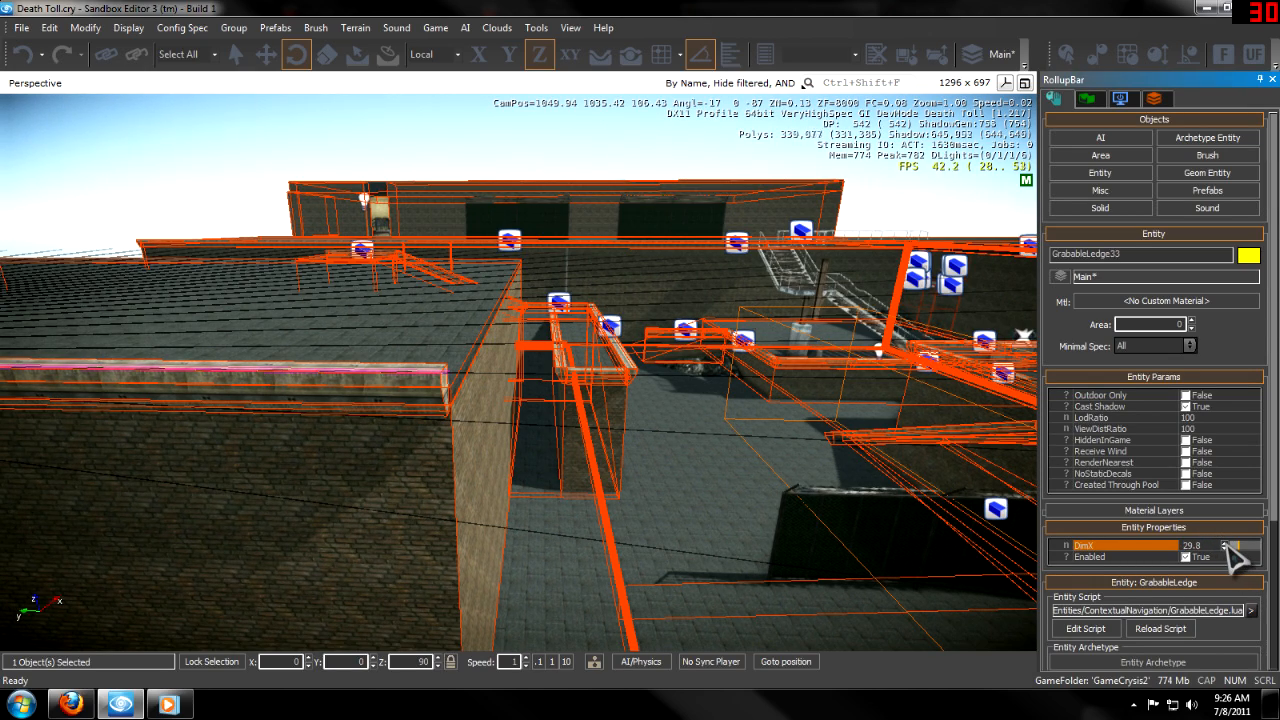